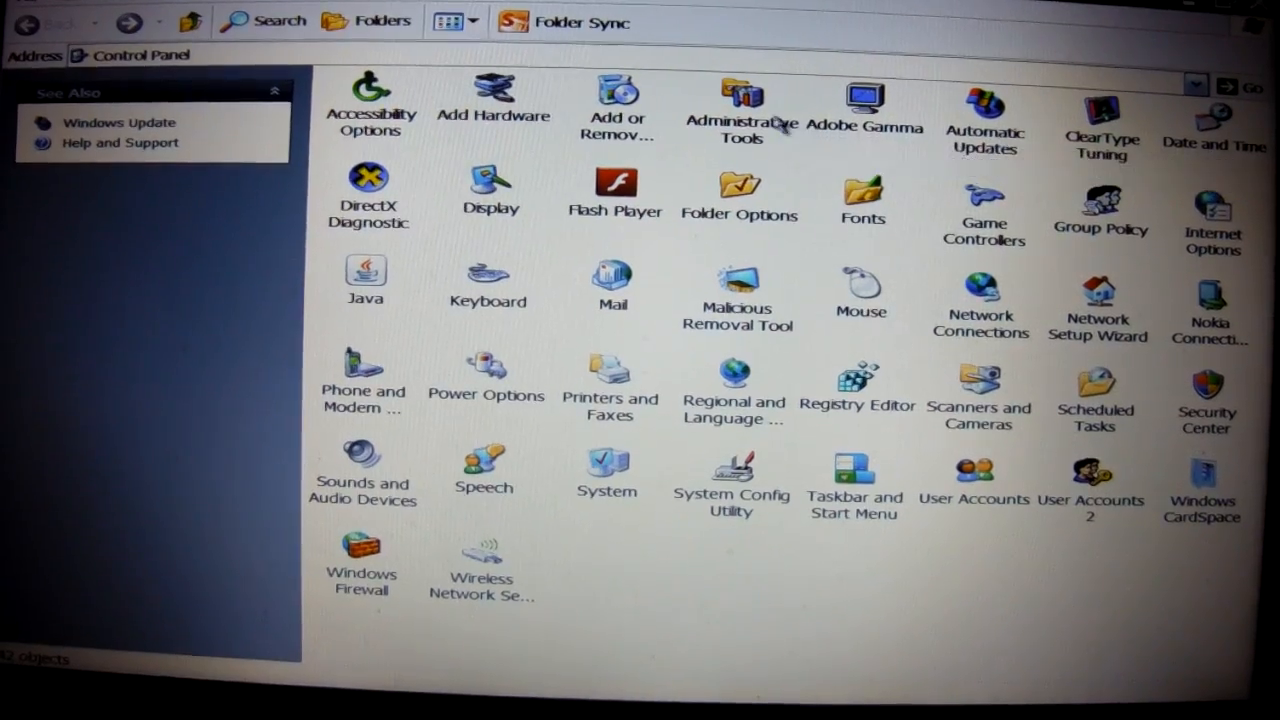
# Open the Administrative Tools folder from Control Panel.
pyautogui.doubleClick(736, 96)
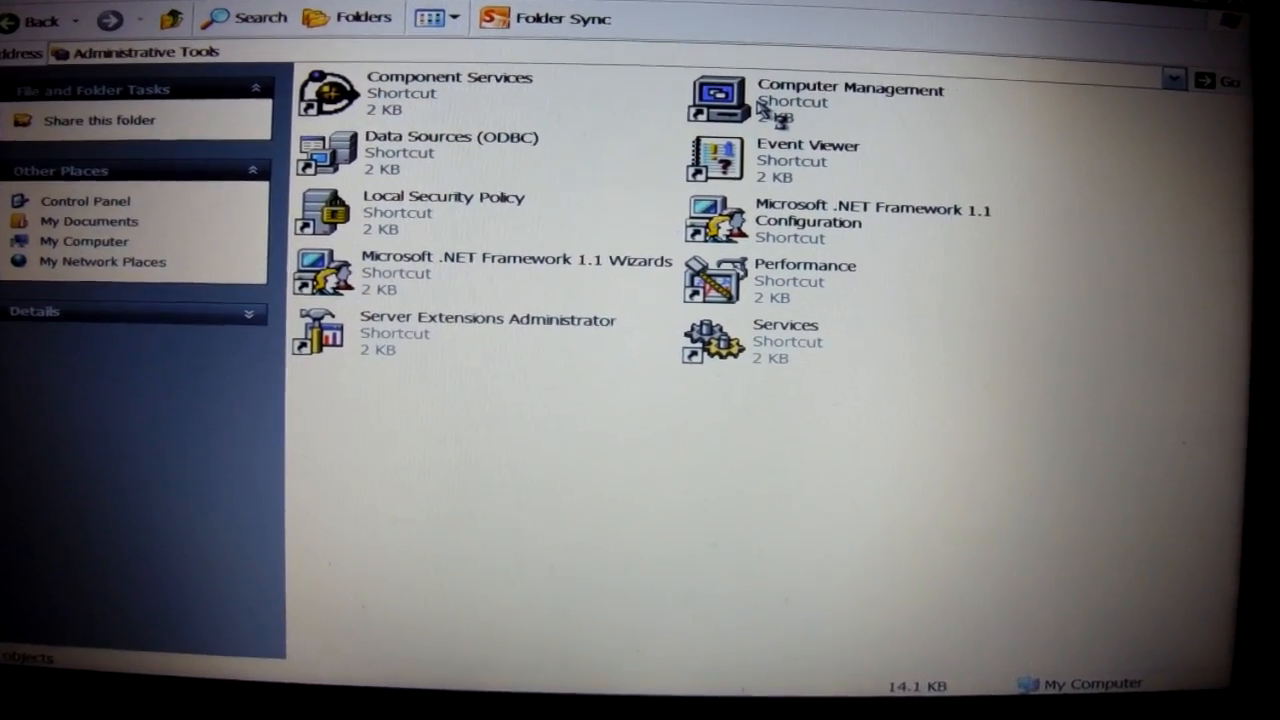
# Launch Computer Management and select Disk Management under Storage.
pyautogui.click(850, 96)
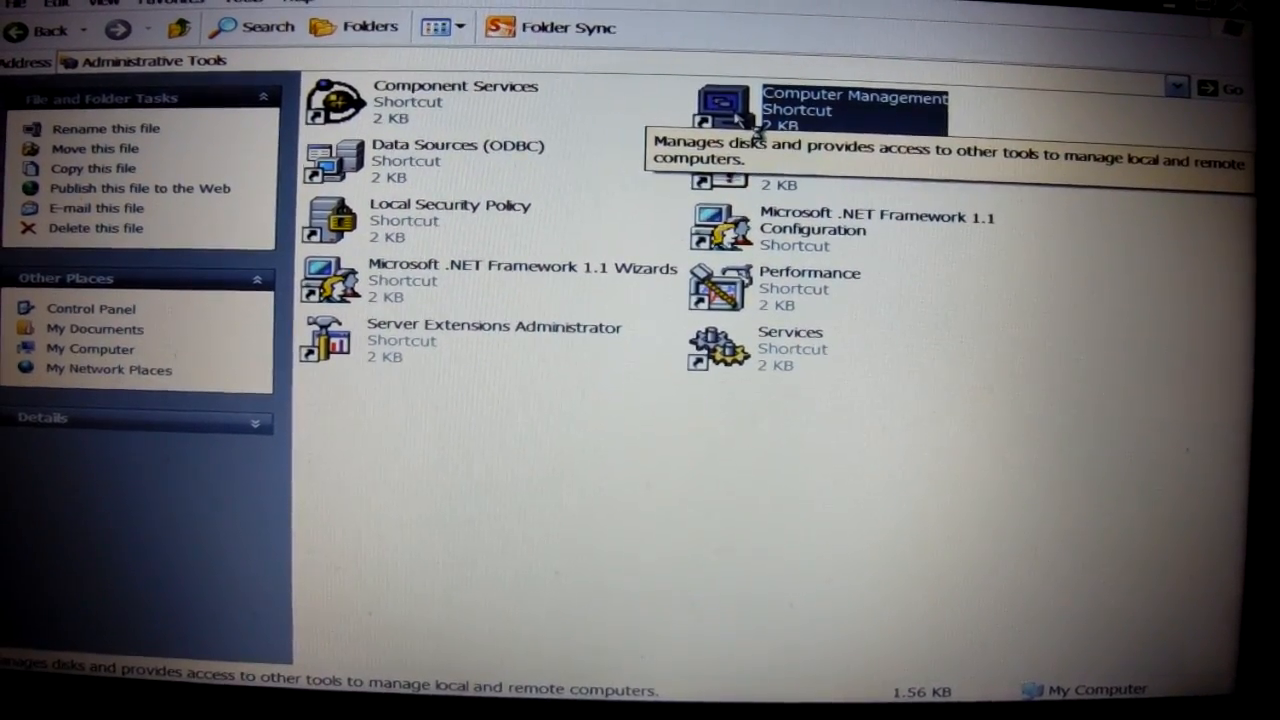
pyautogui.doubleClick(728, 100)
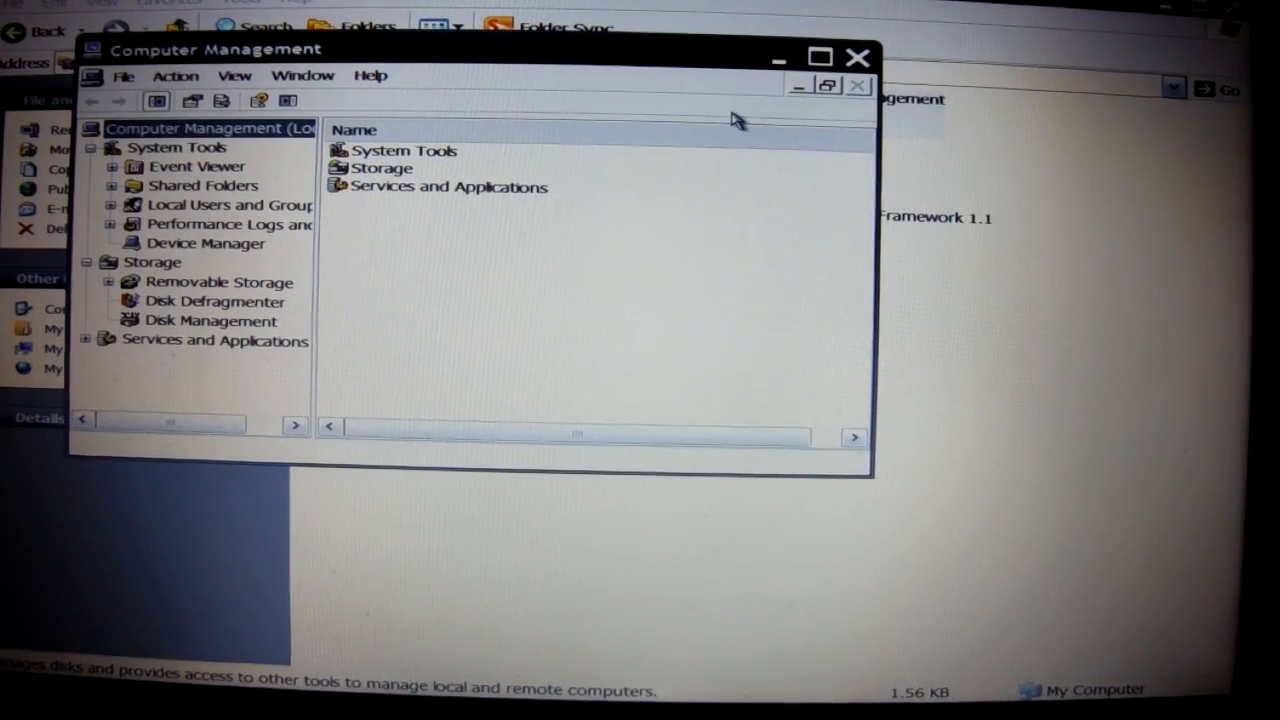
pyautogui.click(210, 320)
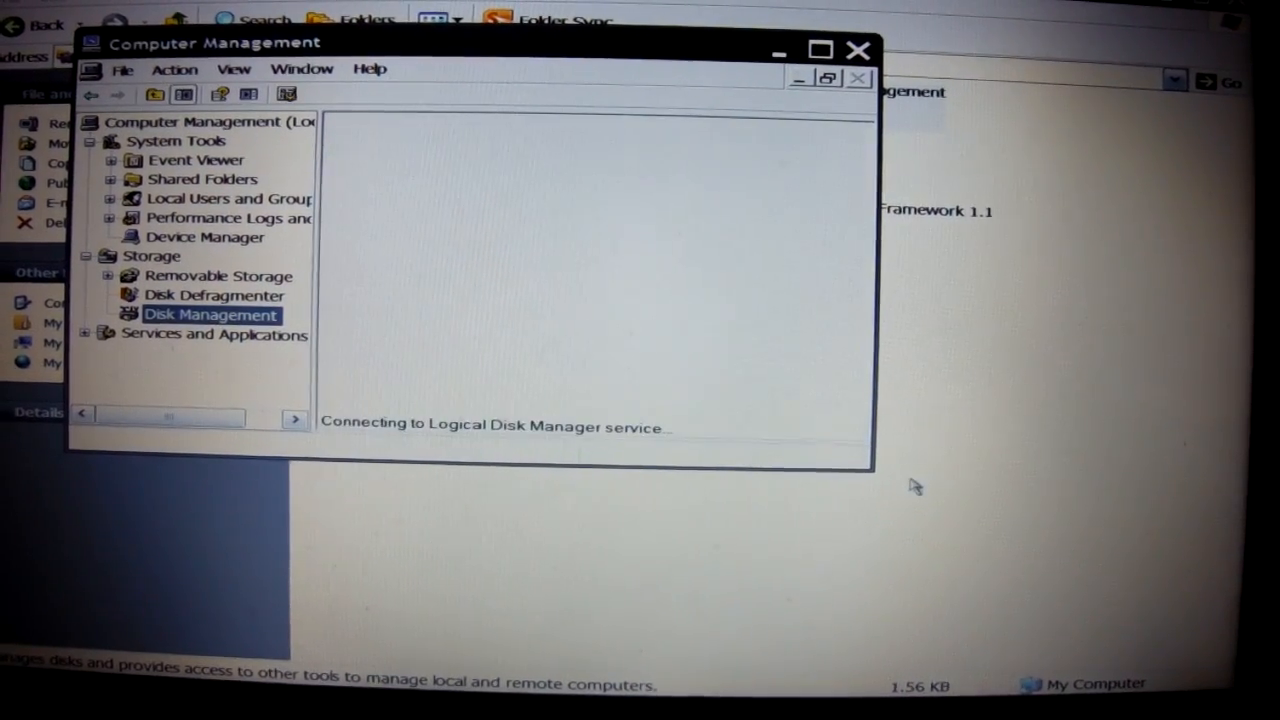